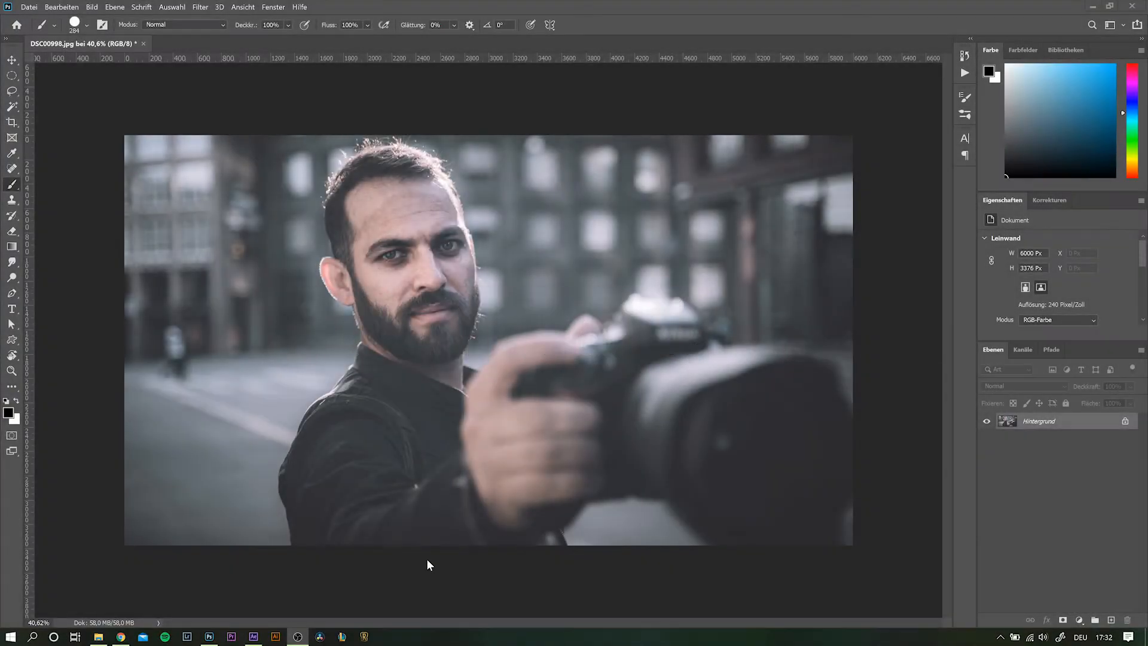
pyautogui.moveTo(384, 565)
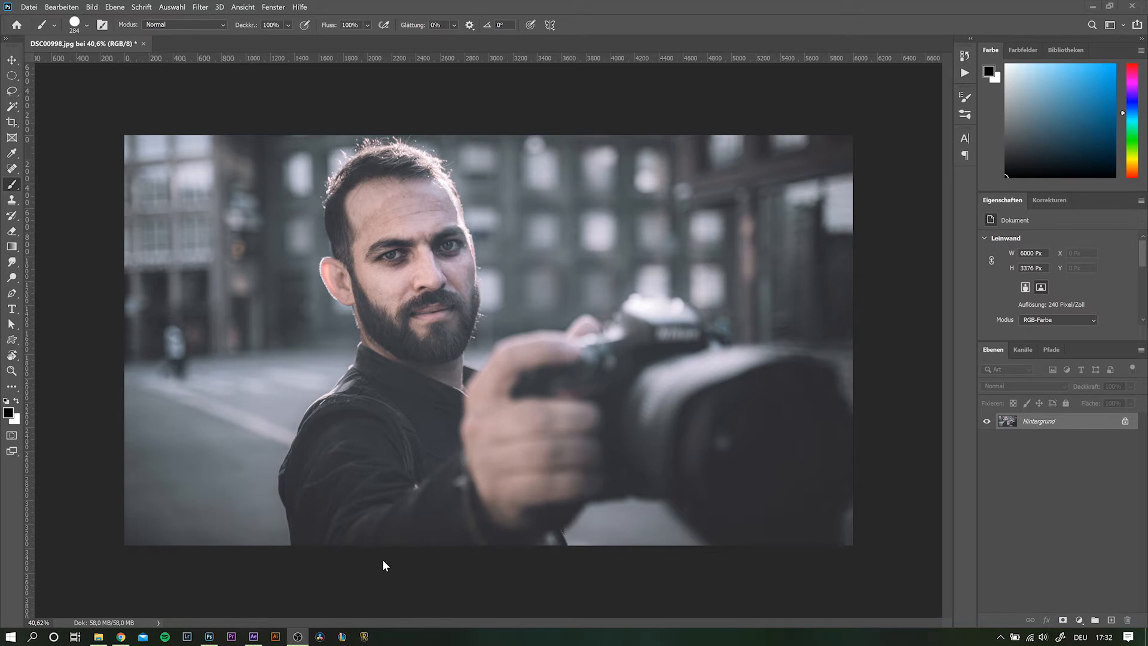
pyautogui.moveTo(402, 262)
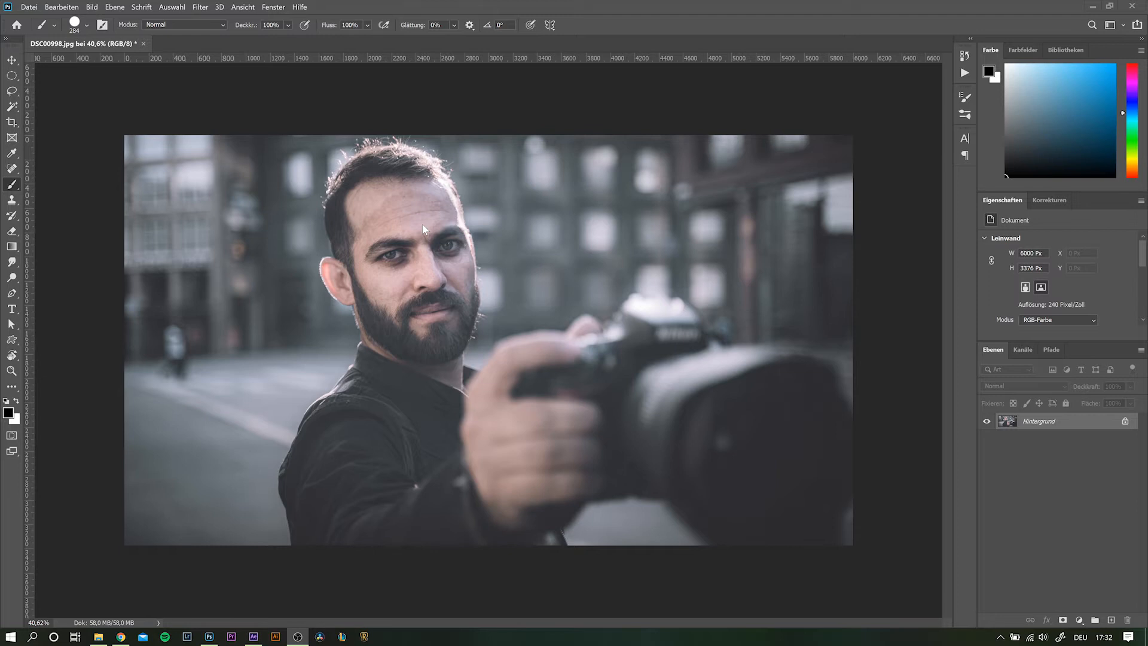
pyautogui.moveTo(457, 235)
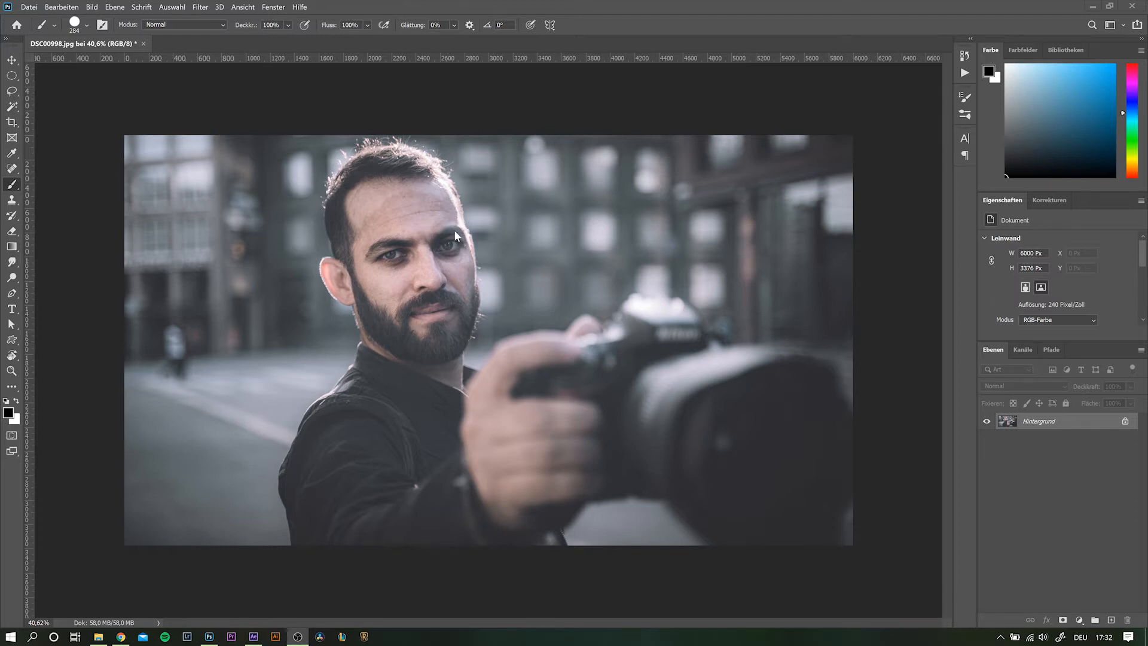
pyautogui.moveTo(500, 158)
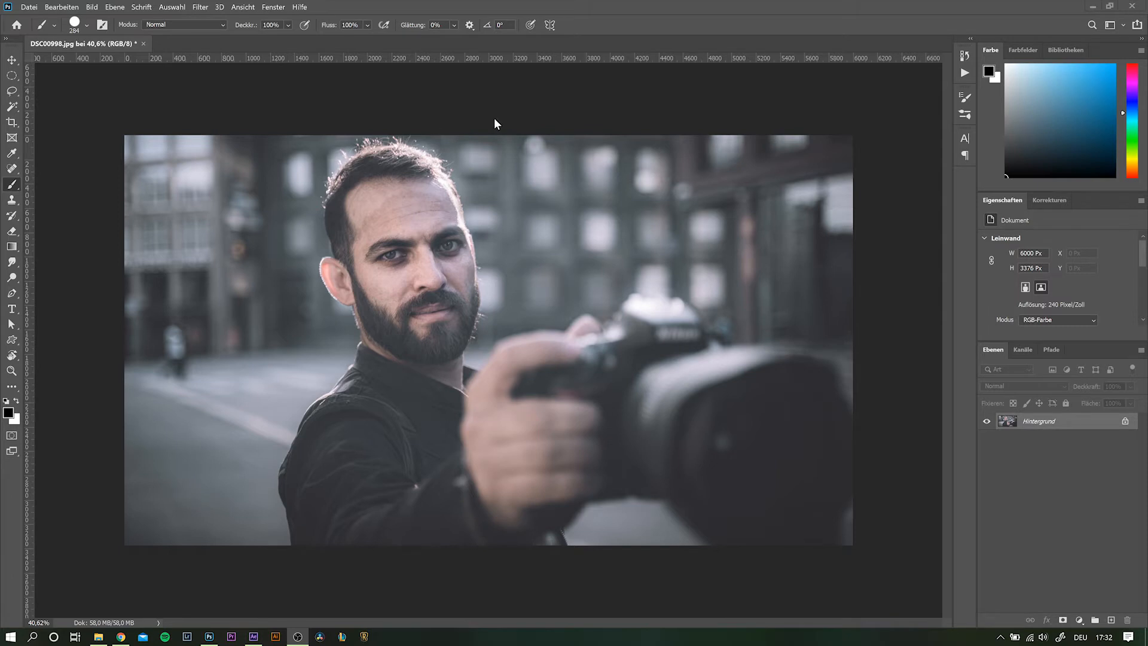
pyautogui.moveTo(648, 356)
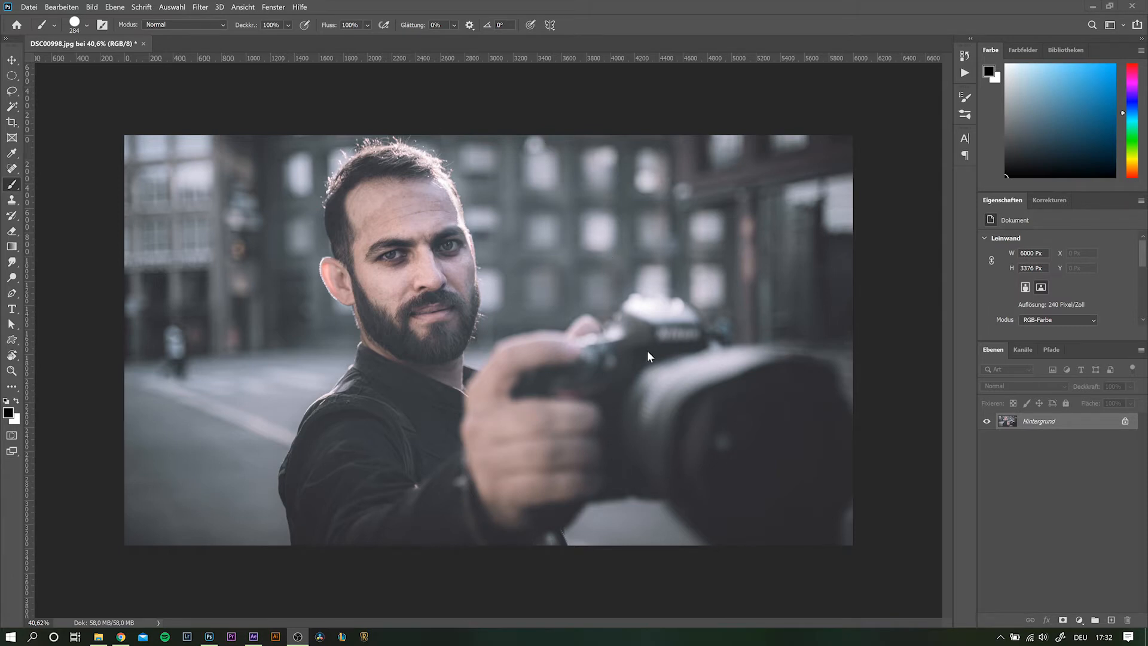
pyautogui.moveTo(681, 375)
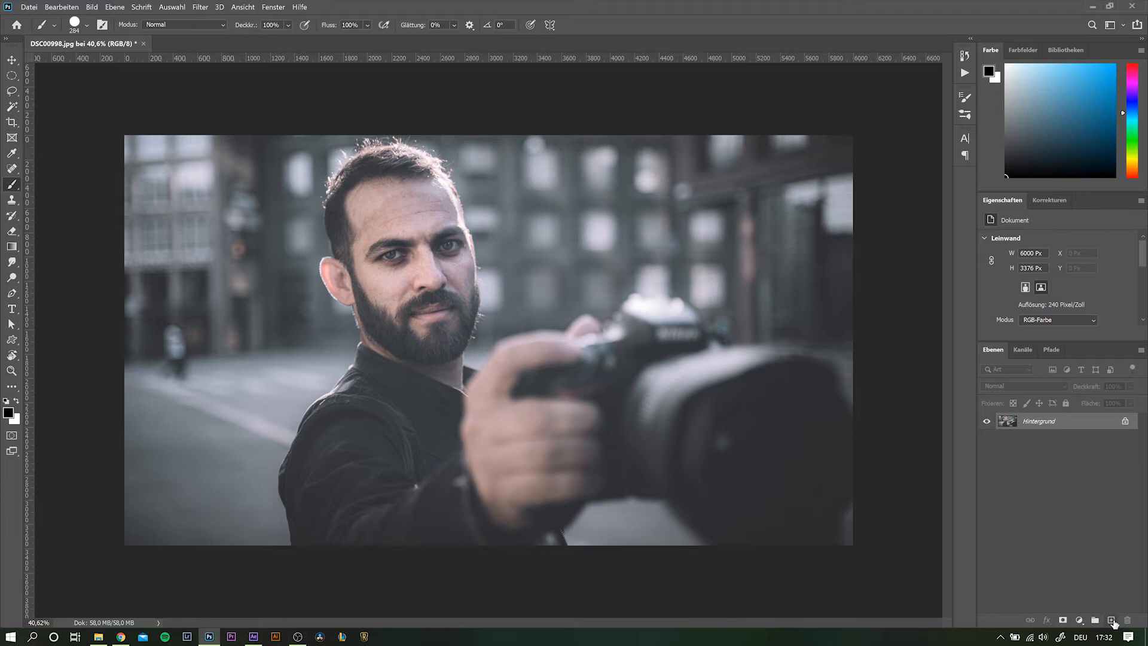
# - Create a new layer filled with solid black at 64% opacity over the portrait, then switch to white paint
pyautogui.click(1113, 619)
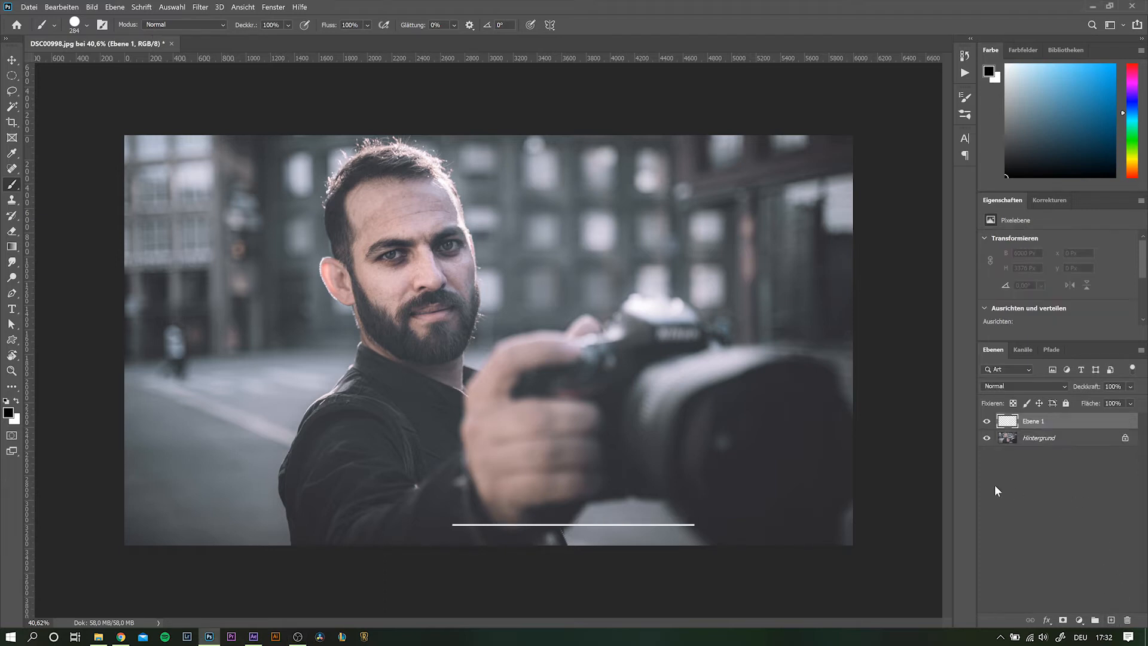
pyautogui.press('Shift+Delete')
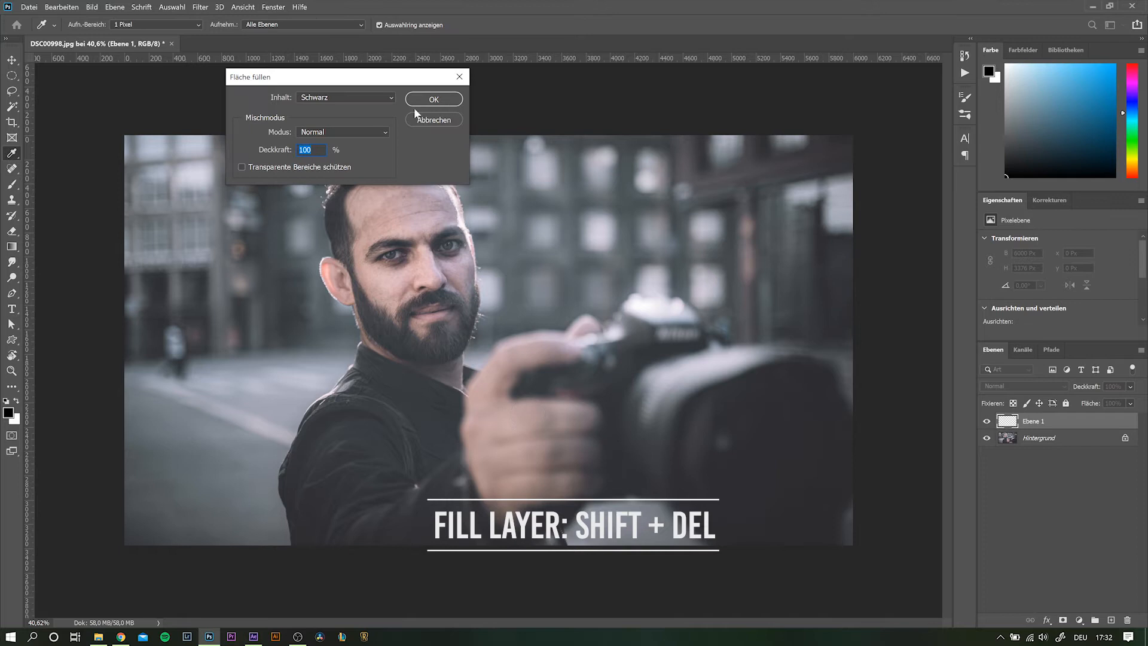
pyautogui.moveTo(390, 96)
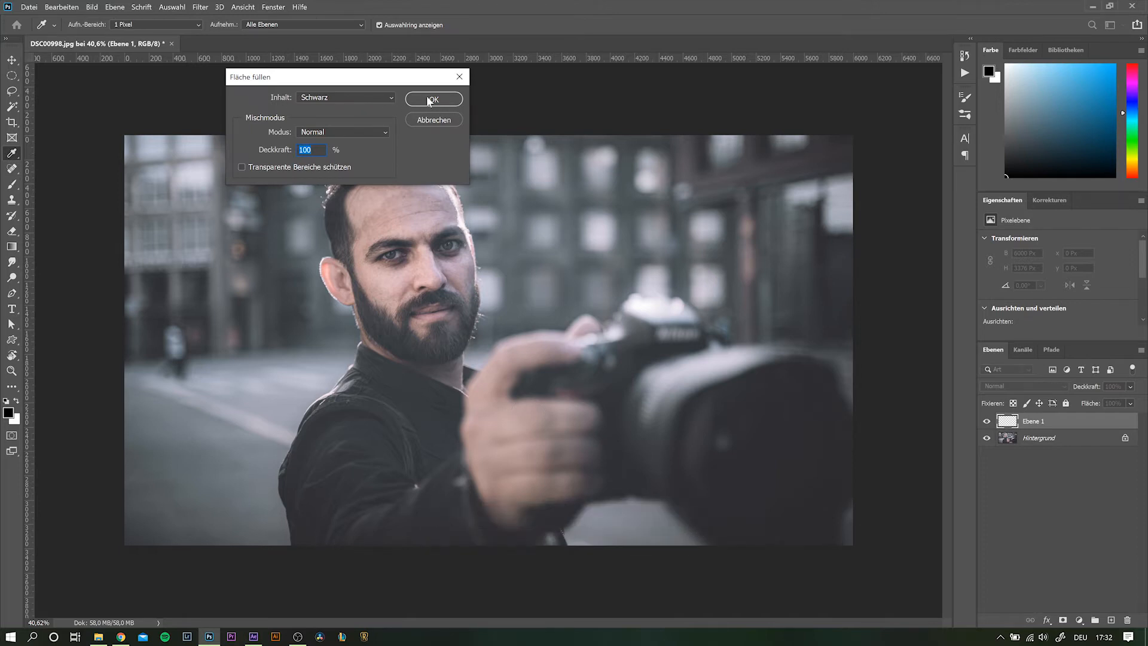
pyautogui.click(433, 98)
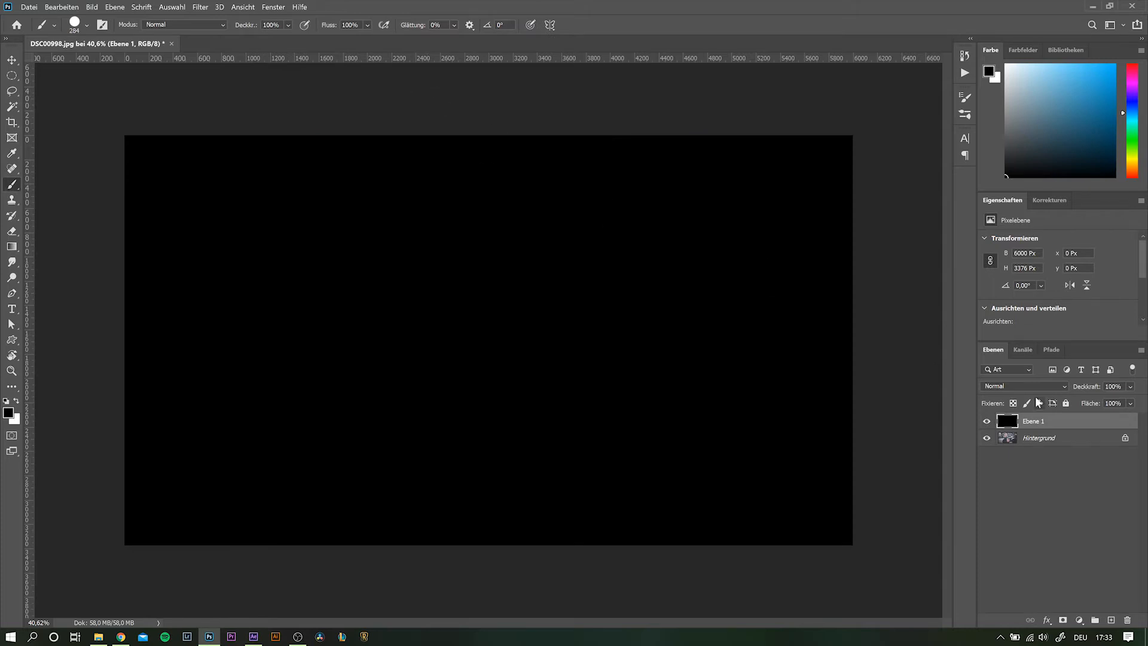
pyautogui.moveTo(1098, 390)
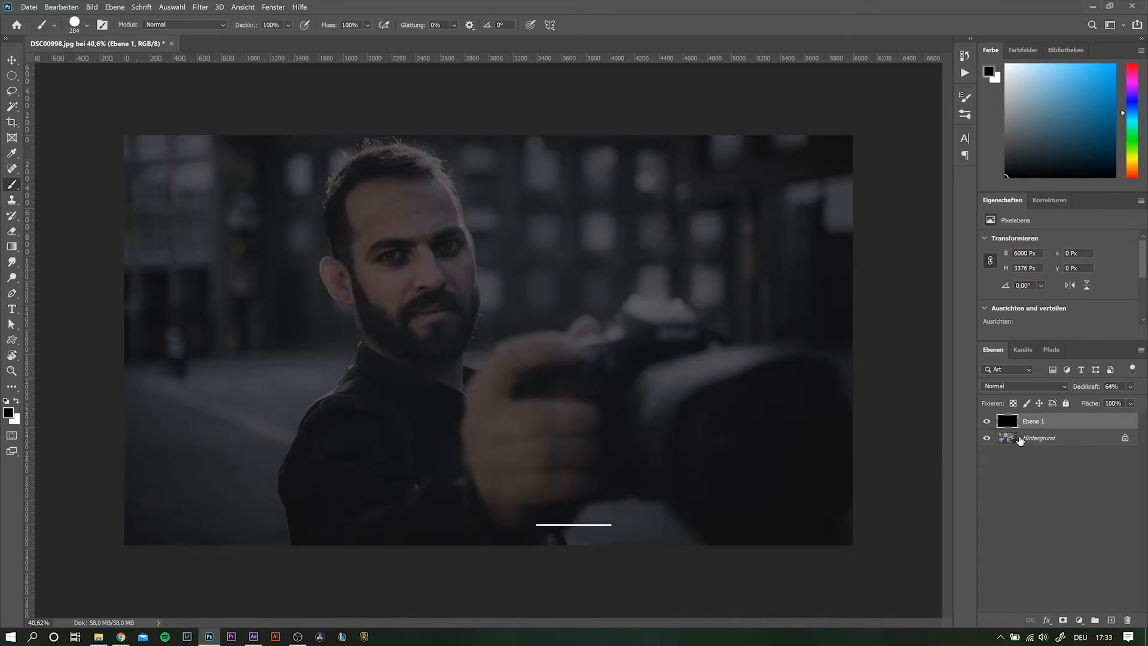
pyautogui.press('b')
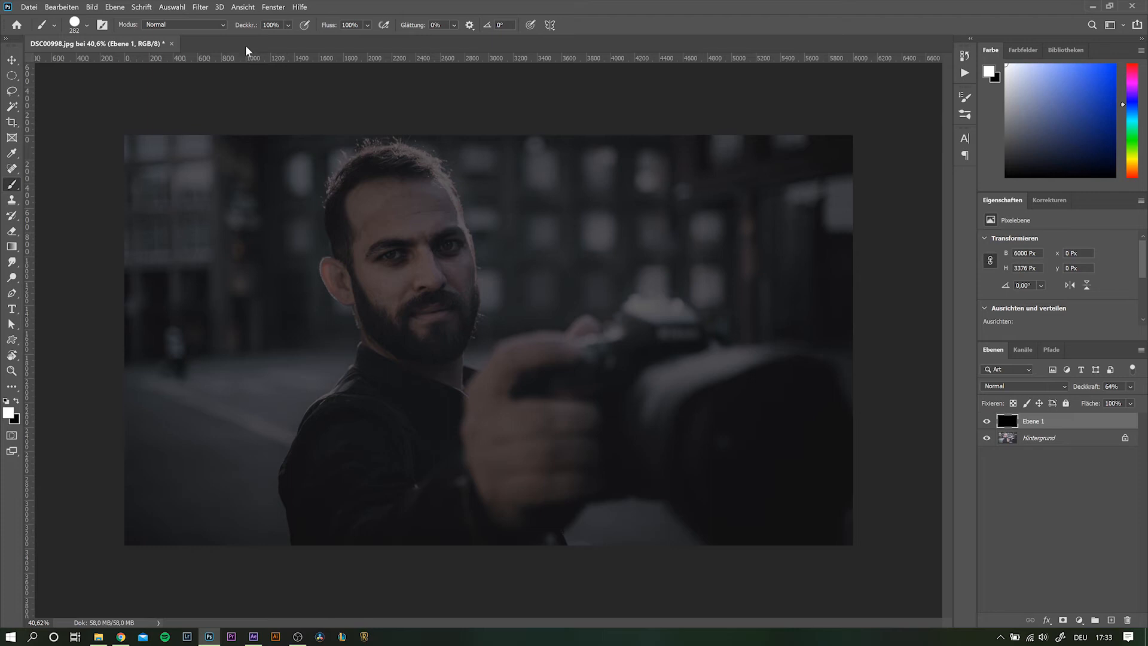
# - With a 15% opacity brush, paint light gray depth tones over the face, body, head and camera
pyautogui.write('15')
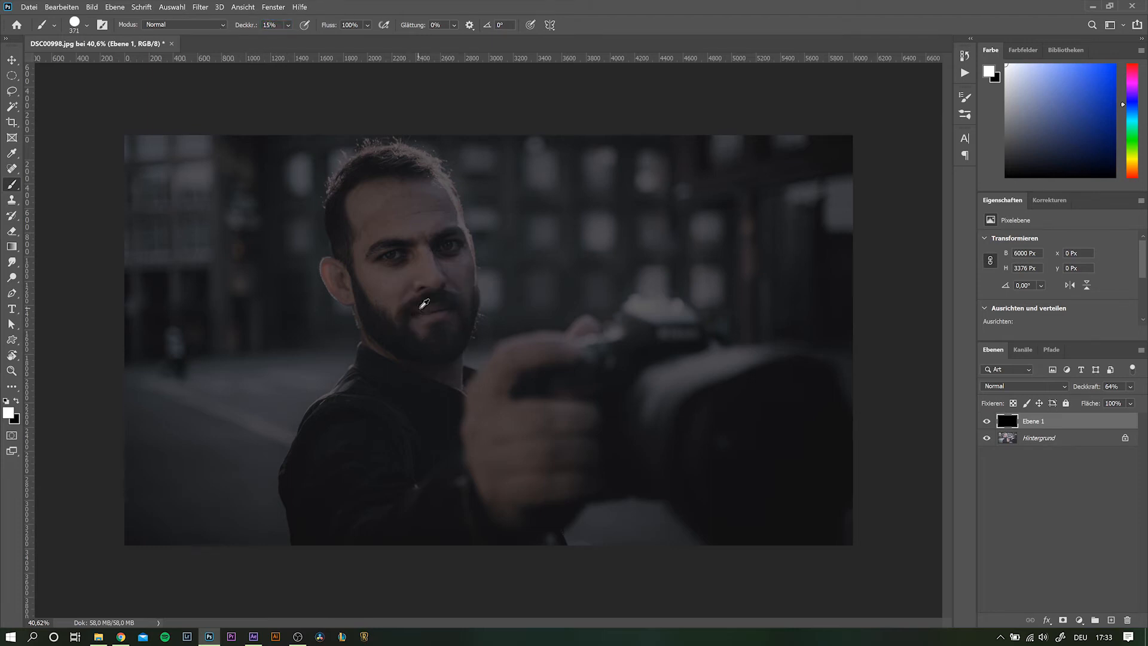
pyautogui.moveTo(421, 304); pyautogui.dragTo(412, 236)
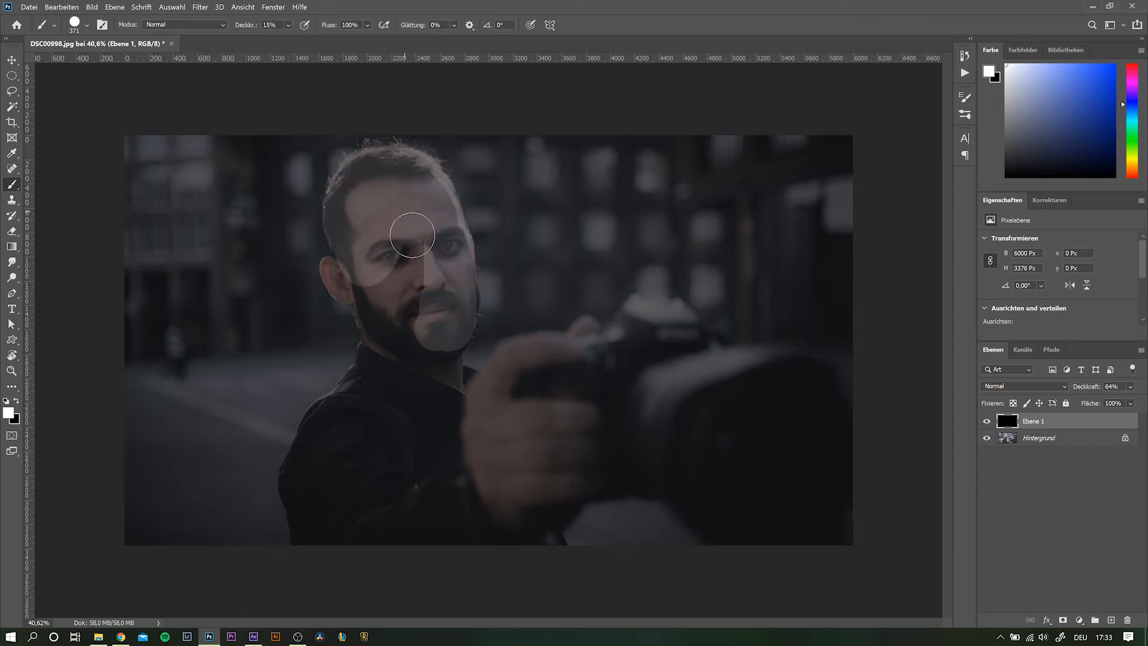
pyautogui.moveTo(412, 236); pyautogui.dragTo(300, 468)
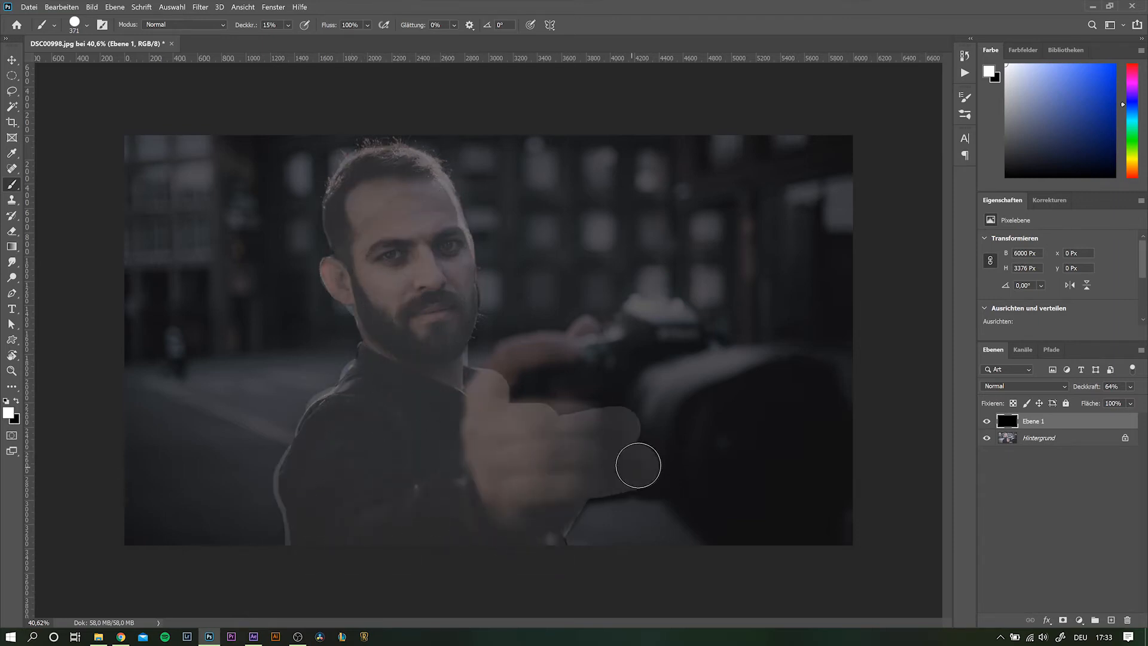
pyautogui.moveTo(637, 465); pyautogui.dragTo(712, 518)
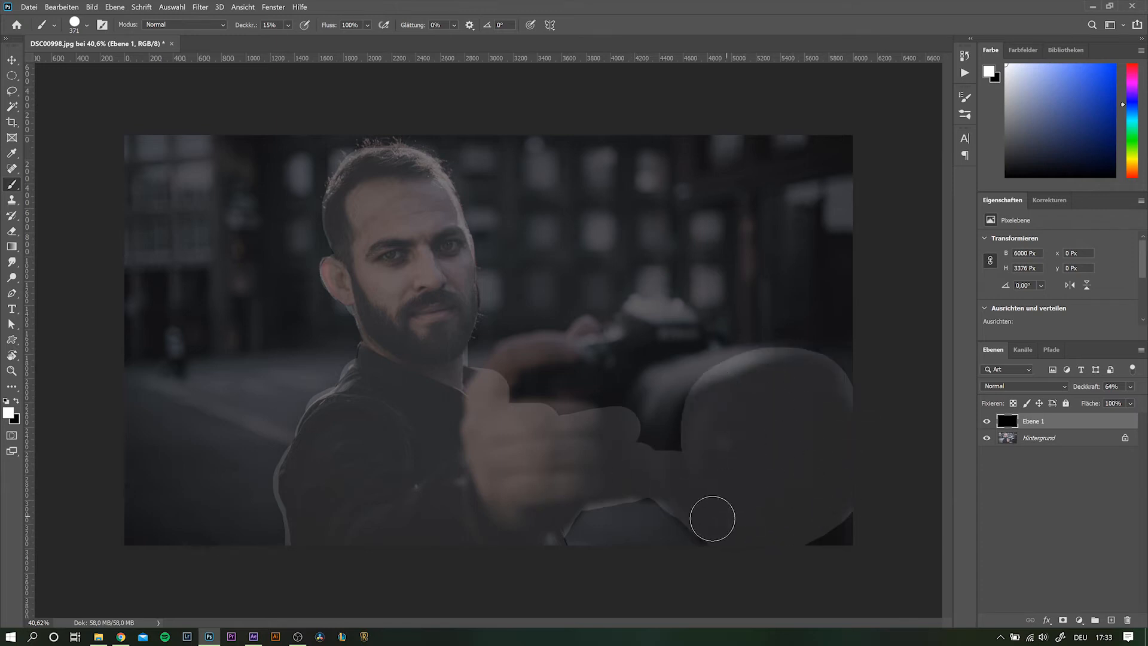
pyautogui.moveTo(712, 518); pyautogui.dragTo(665, 324)
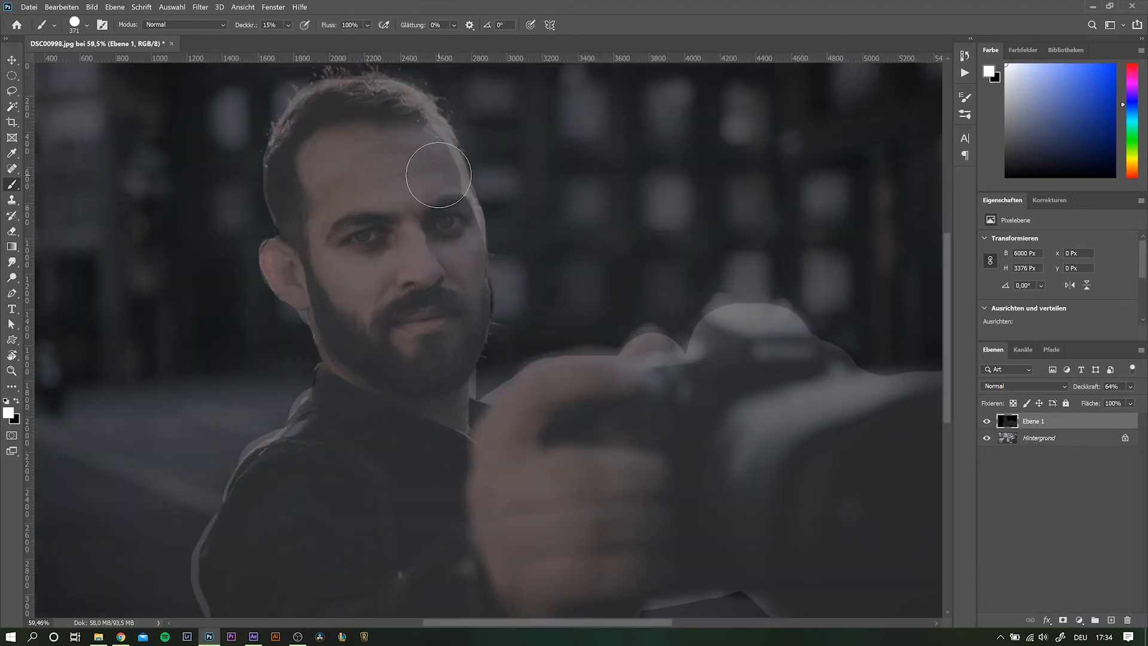
pyautogui.moveTo(439, 176); pyautogui.dragTo(452, 332)
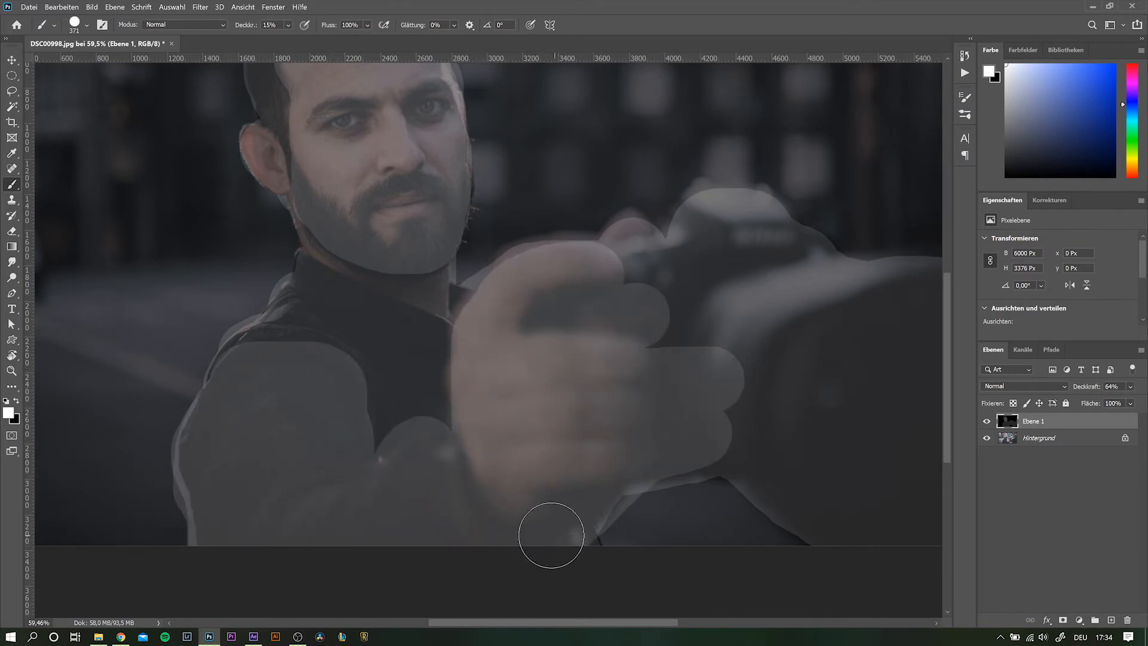
# - Paint brighter gray over the hands and fill the camera lens area lighter
pyautogui.moveTo(552, 535); pyautogui.dragTo(832, 360)
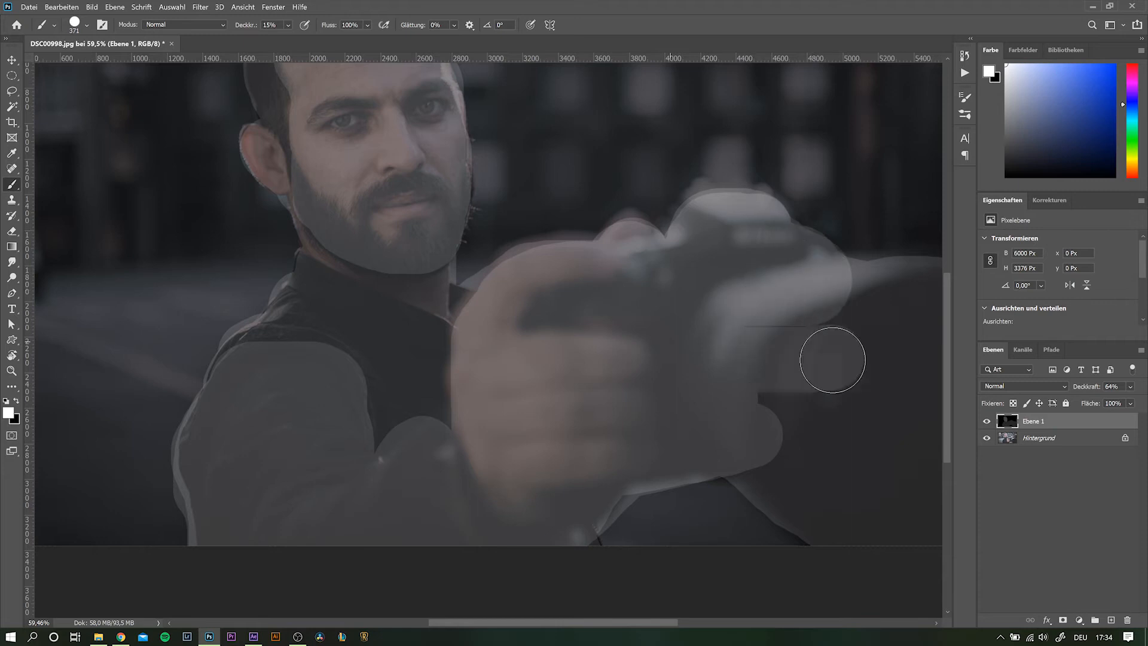
pyautogui.moveTo(833, 360); pyautogui.dragTo(918, 288)
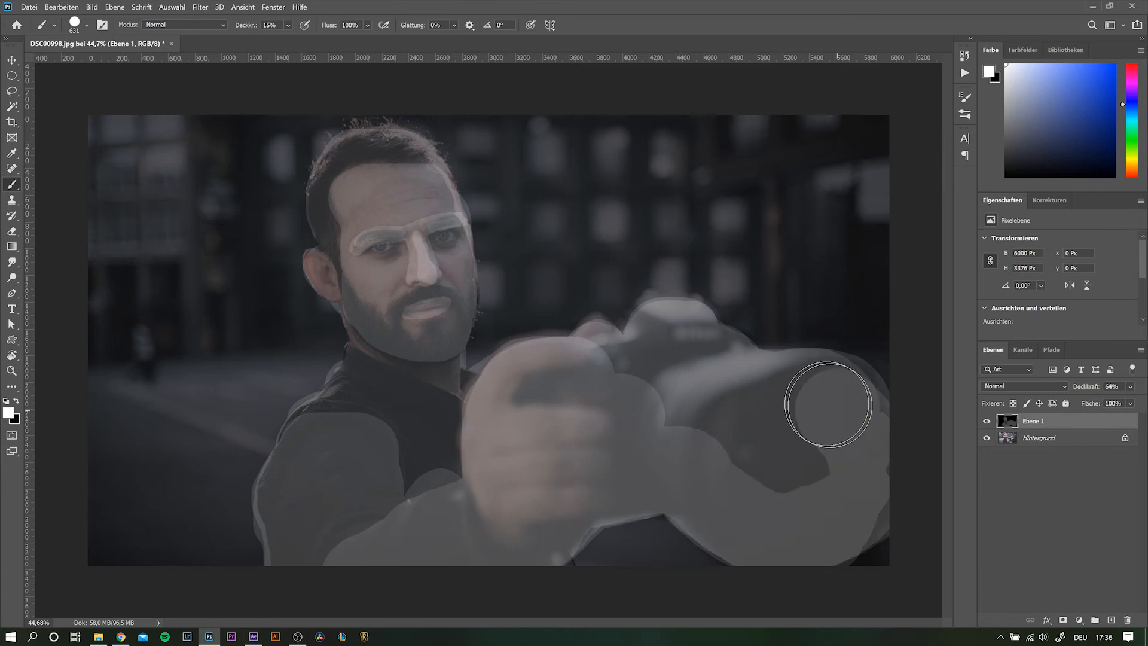
pyautogui.moveTo(828, 403); pyautogui.dragTo(628, 495)
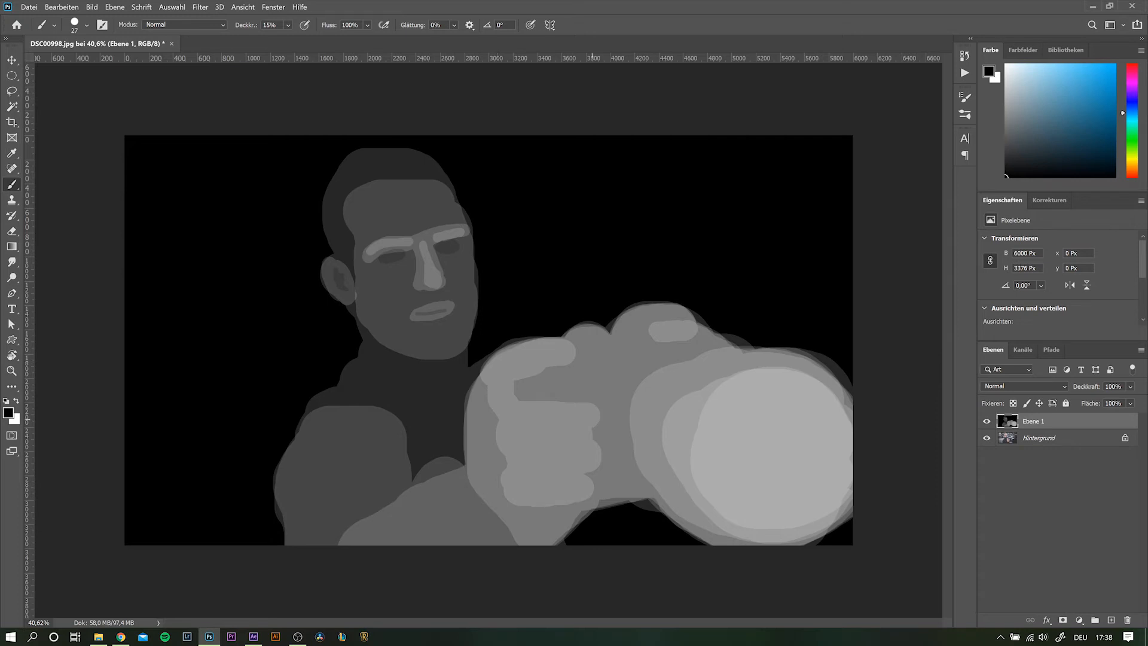
# - Soften the painted depth matte with a Gaussian Blur filter
pyautogui.click(222, 6)
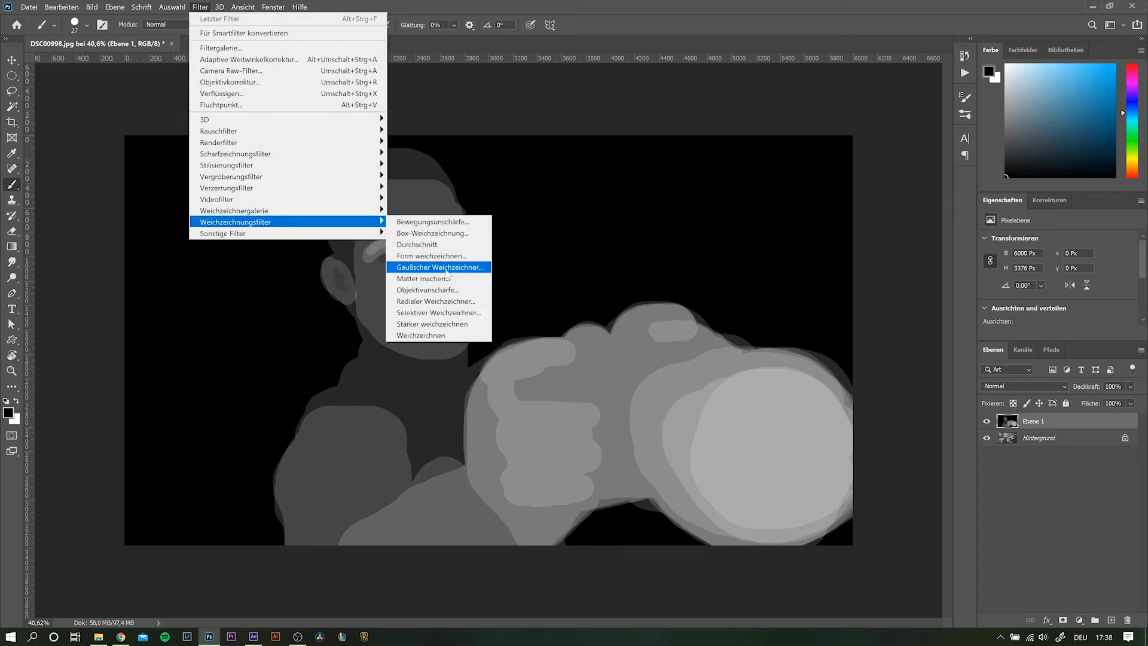
pyautogui.click(440, 267)
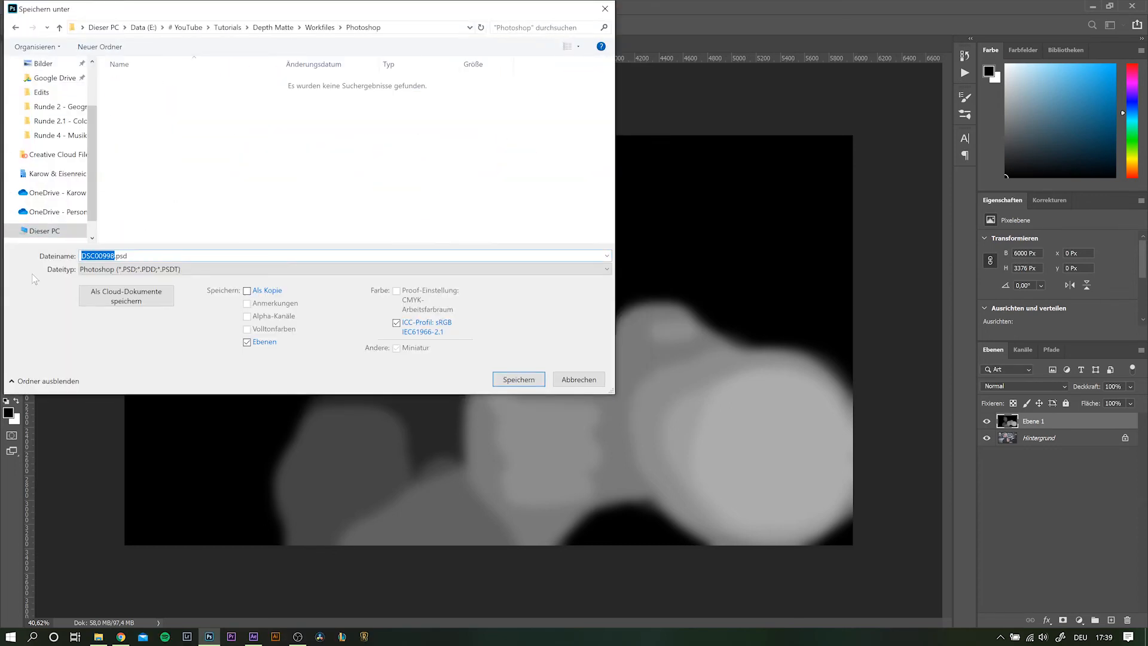
# - Save as DepthMatte.psd and import it into After Effects as a composition retaining layer sizes
pyautogui.click(519, 380)
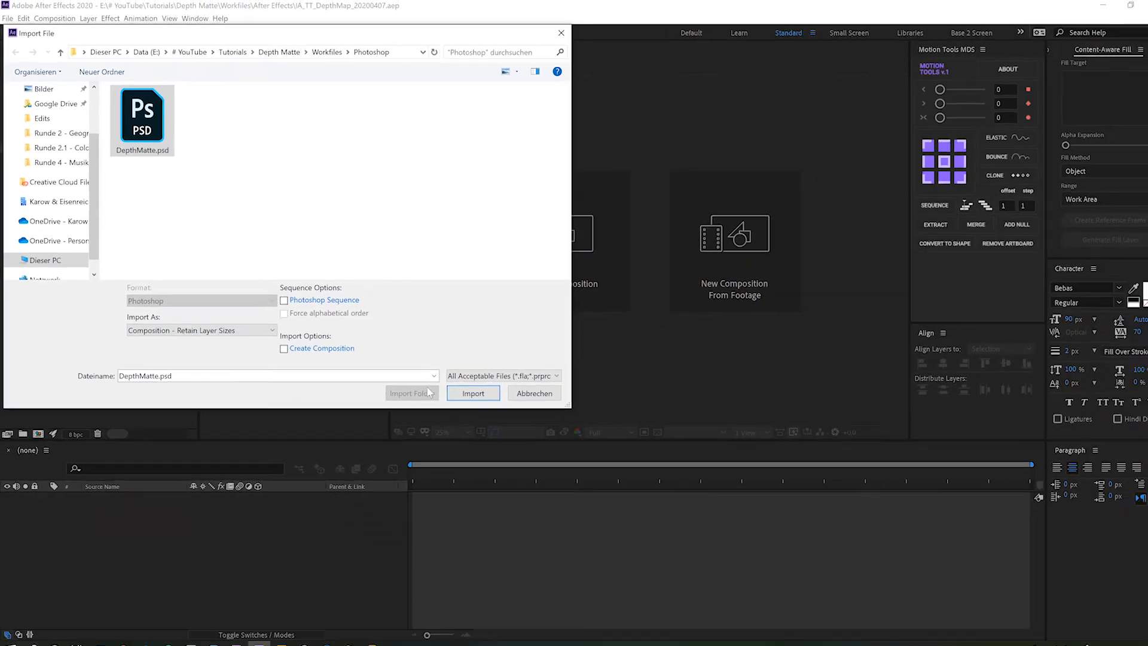
pyautogui.click(473, 393)
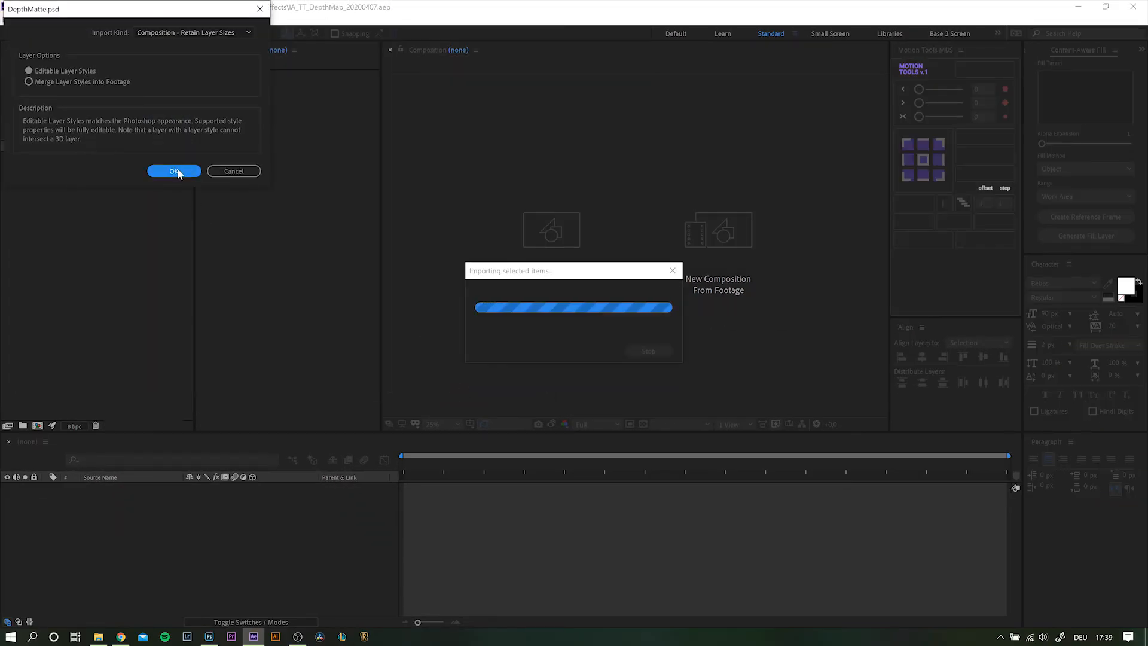
pyautogui.click(175, 171)
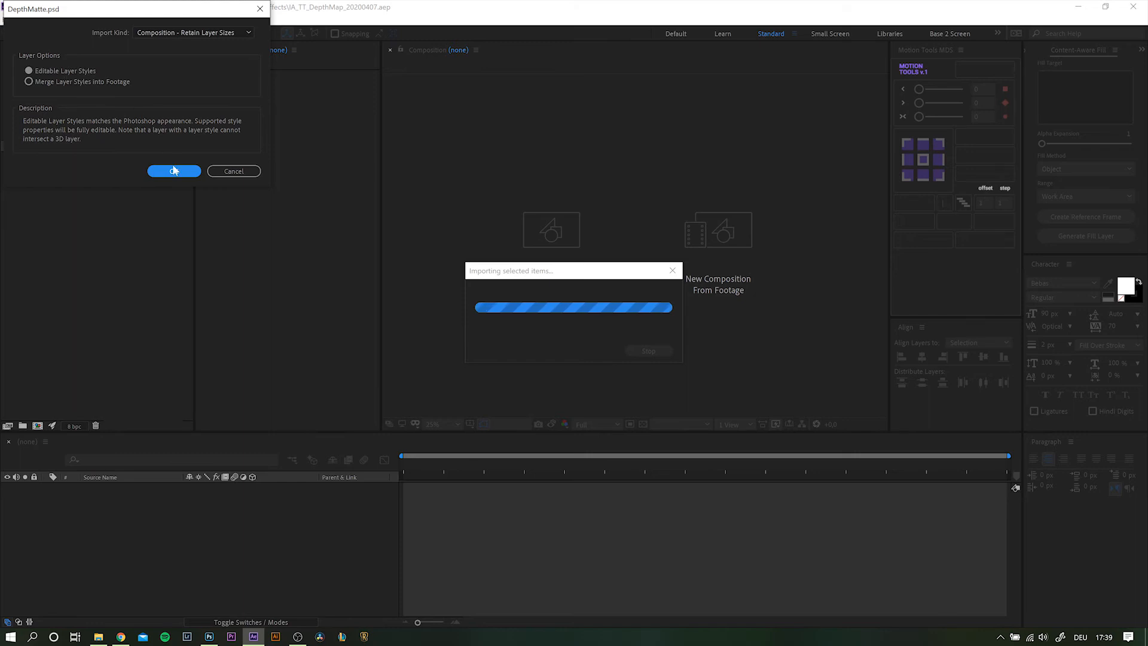
pyautogui.click(173, 171)
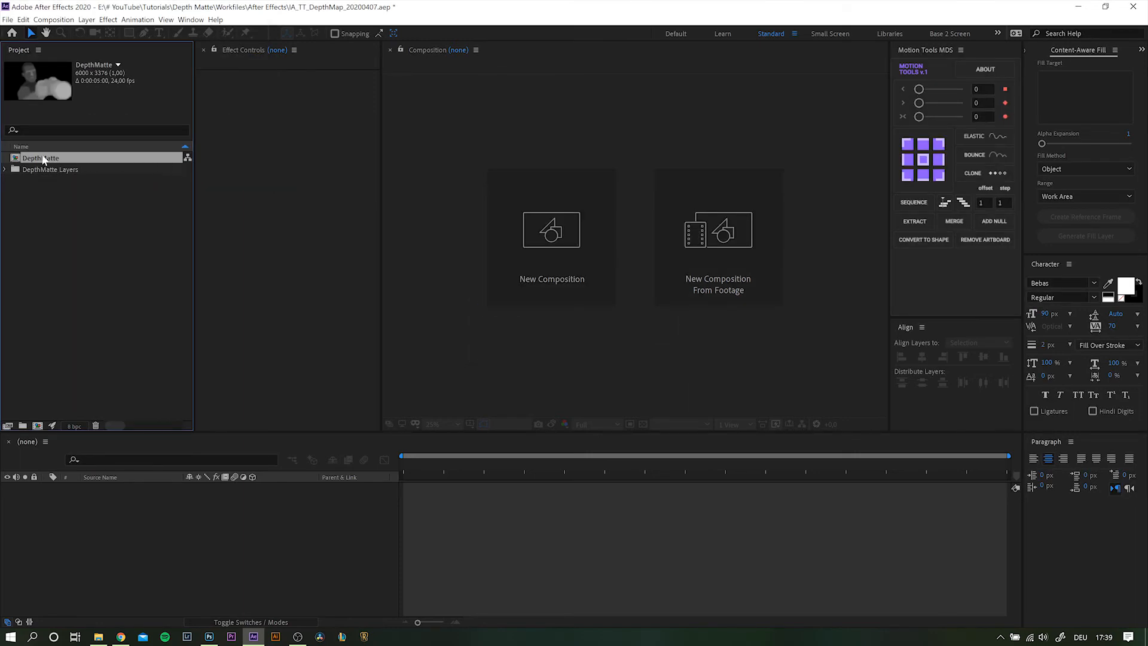
# - Open the DepthMatte composition and hide the painted Ebene 1 layer, renamed Matte
pyautogui.doubleClick(36, 158)
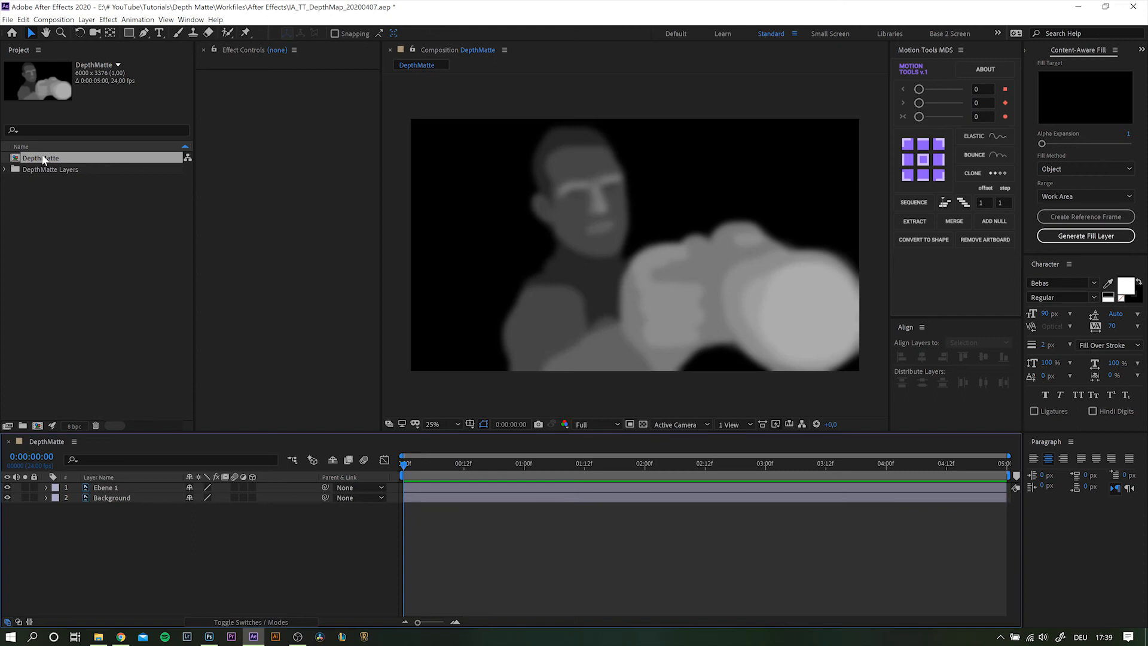
pyautogui.click(105, 488)
pyautogui.write('Matte')
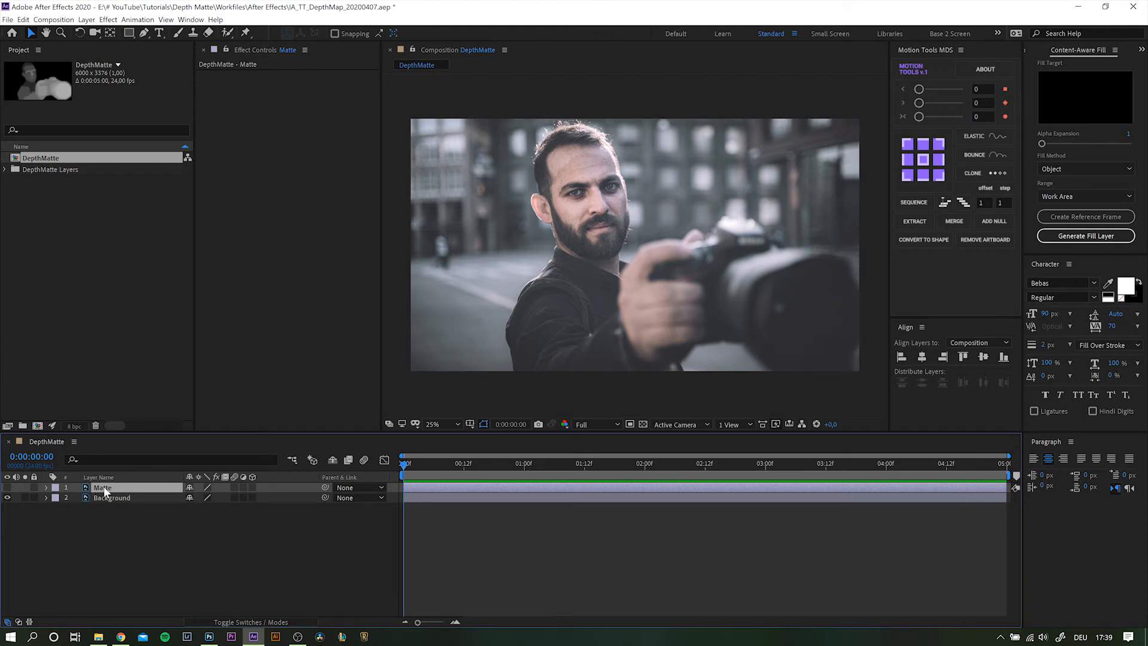
# - Apply Displacement Map to Background with Matte as map layer and Luminance for horizontal displacement
pyautogui.click(110, 498)
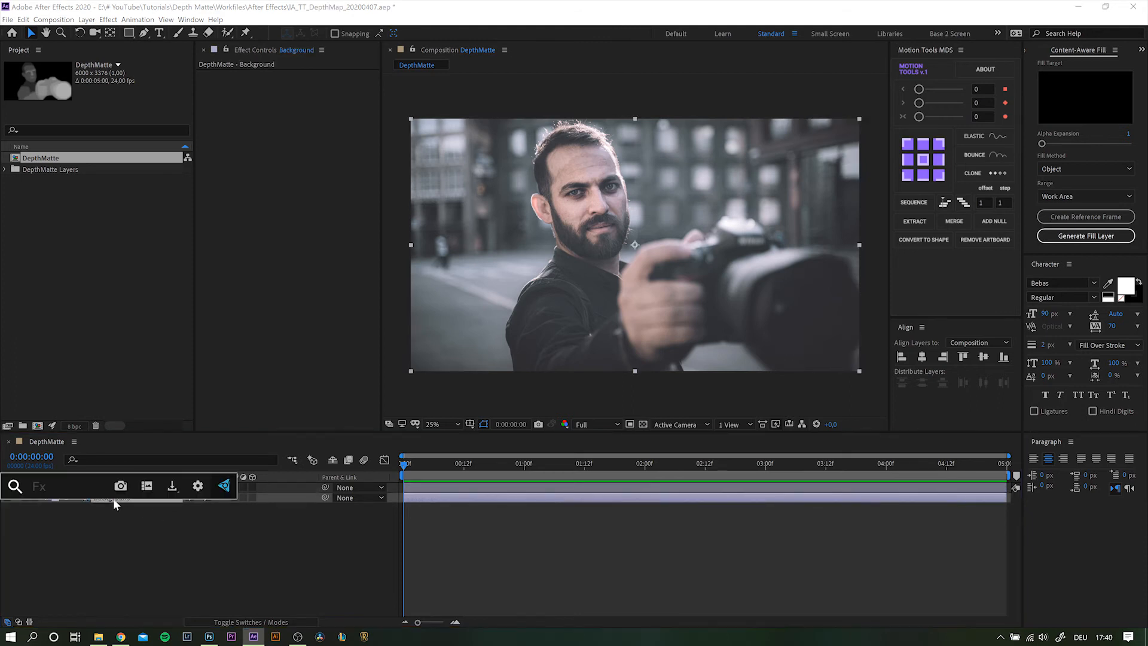
pyautogui.write('dis')
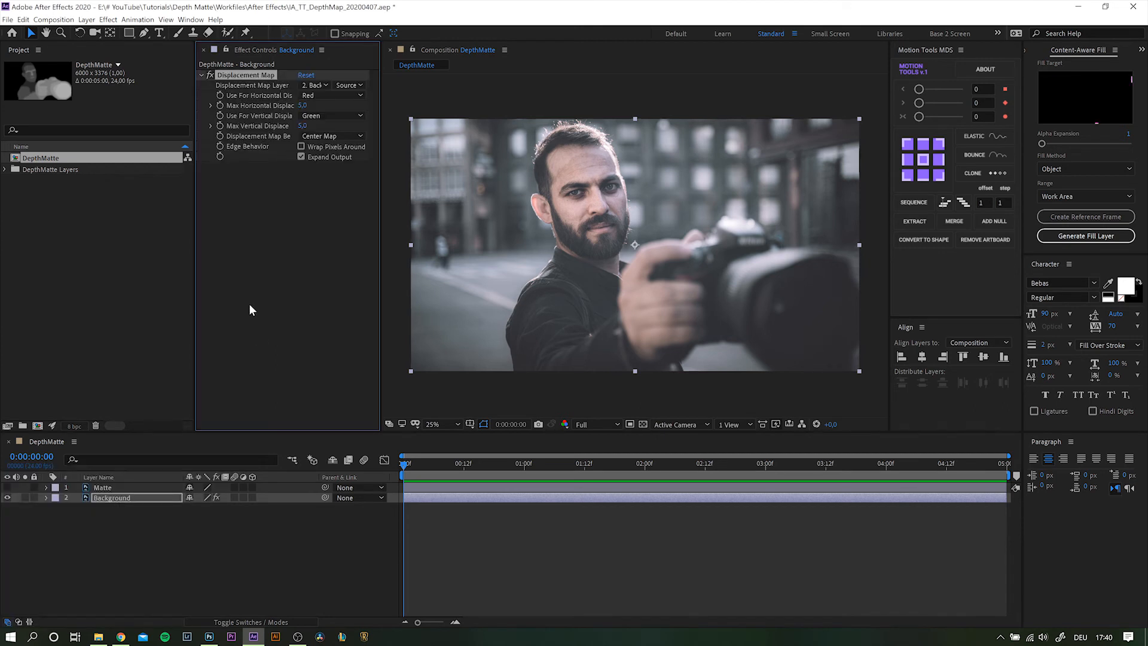
pyautogui.moveTo(249, 91)
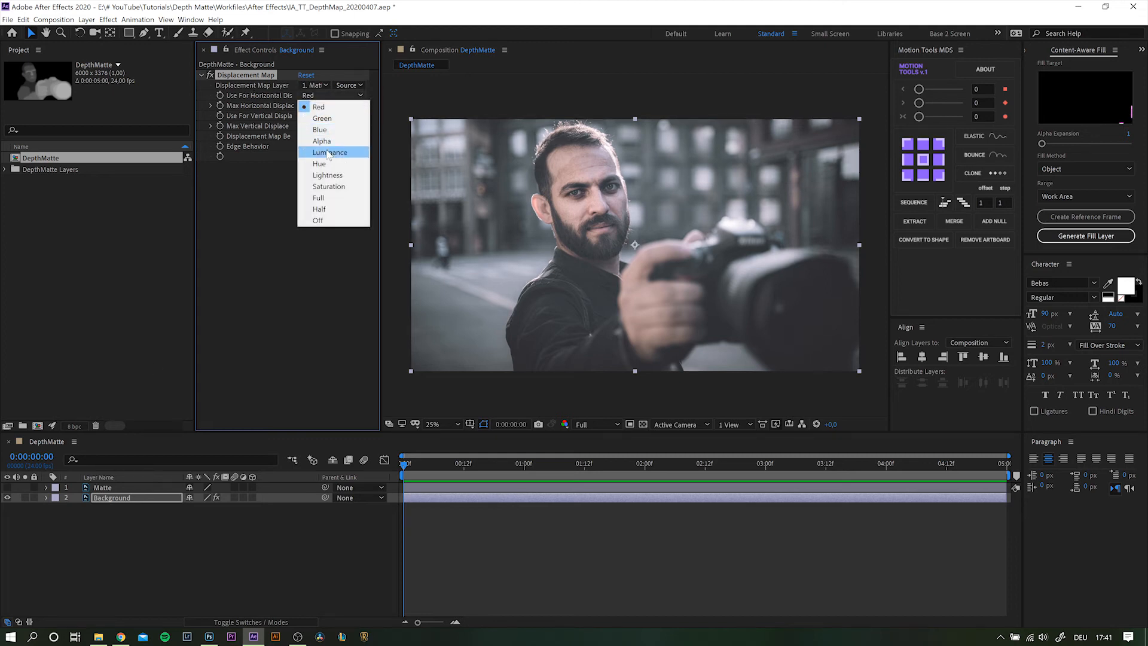
pyautogui.click(327, 152)
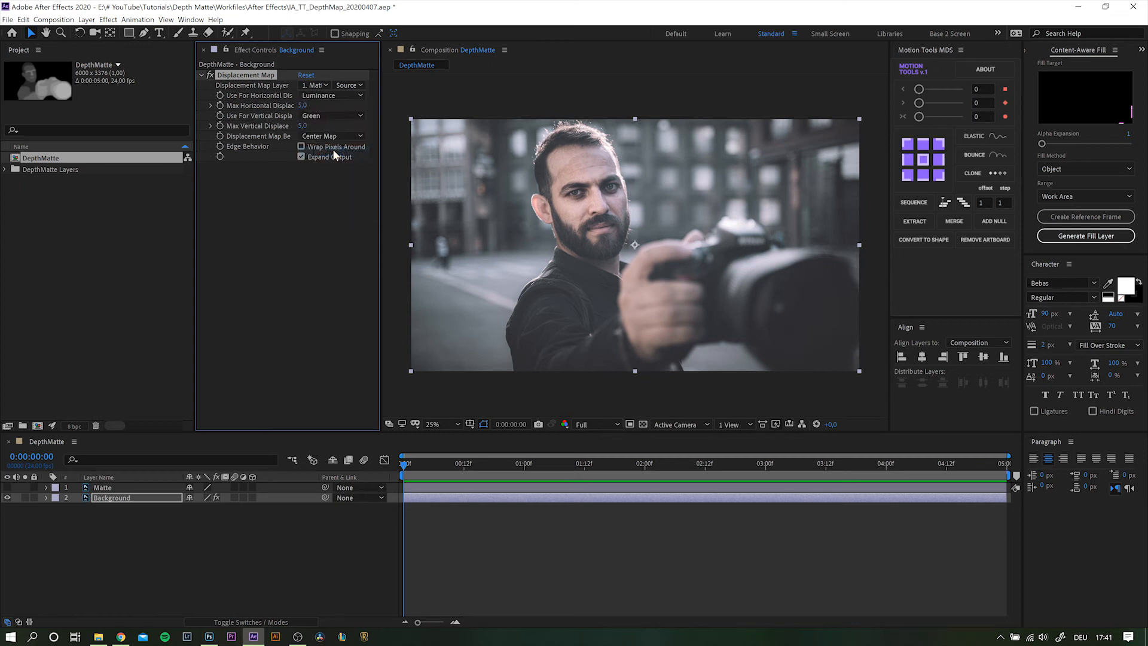
pyautogui.click(331, 116)
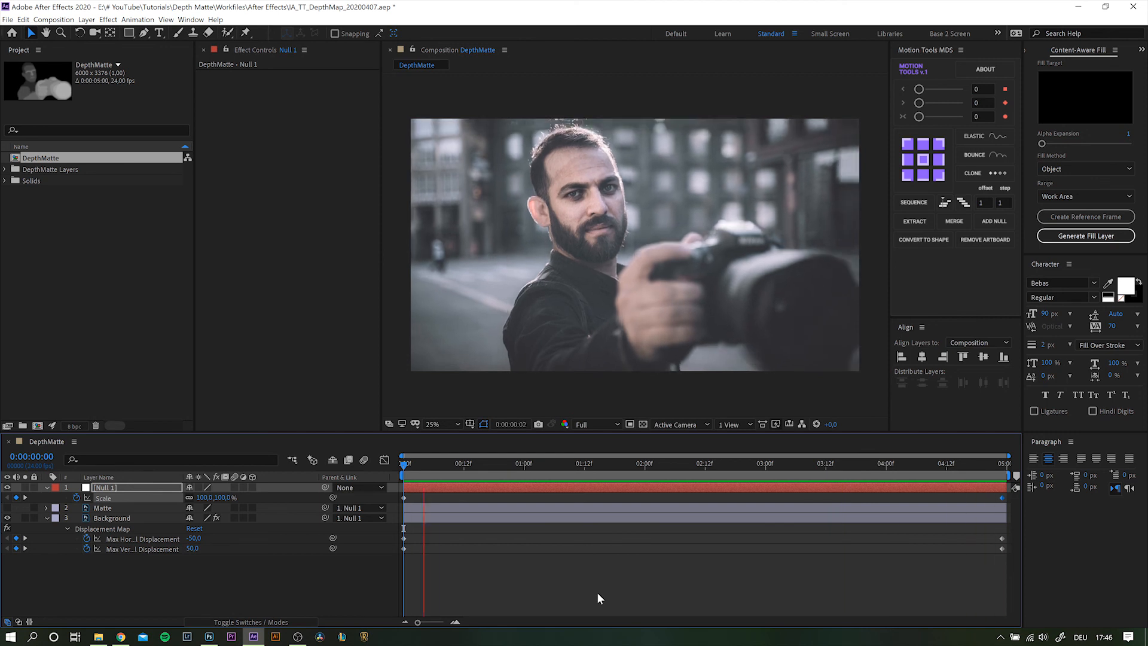
# - Preview the keyframed Null scale and displacement parallax animation
pyautogui.click(776, 464)
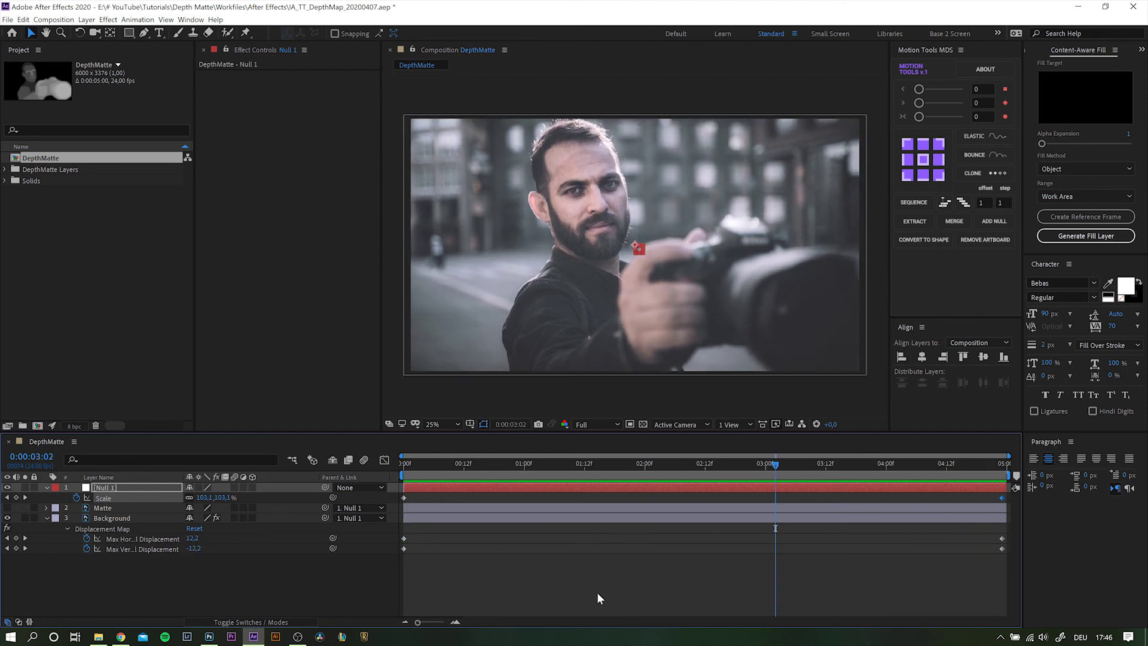